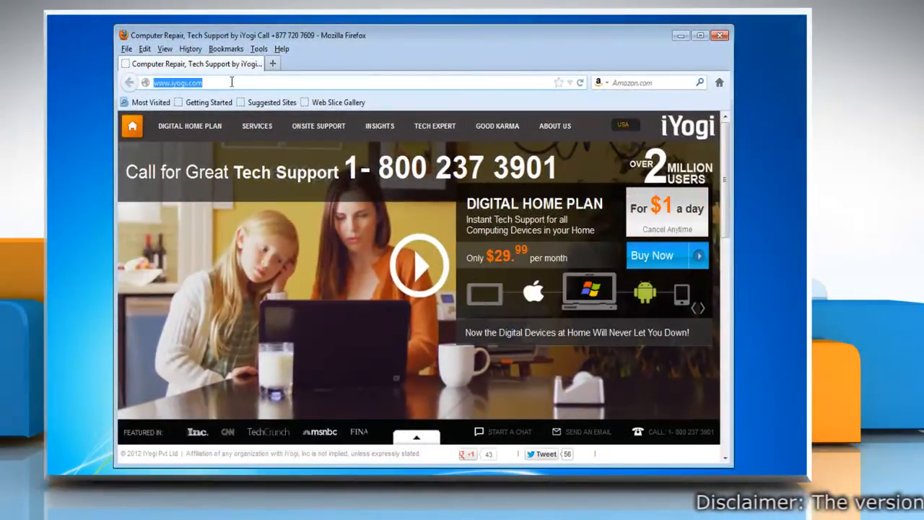
Step: Navigate to about:config, reaching its advanced-settings warranty warning
type("about:config")
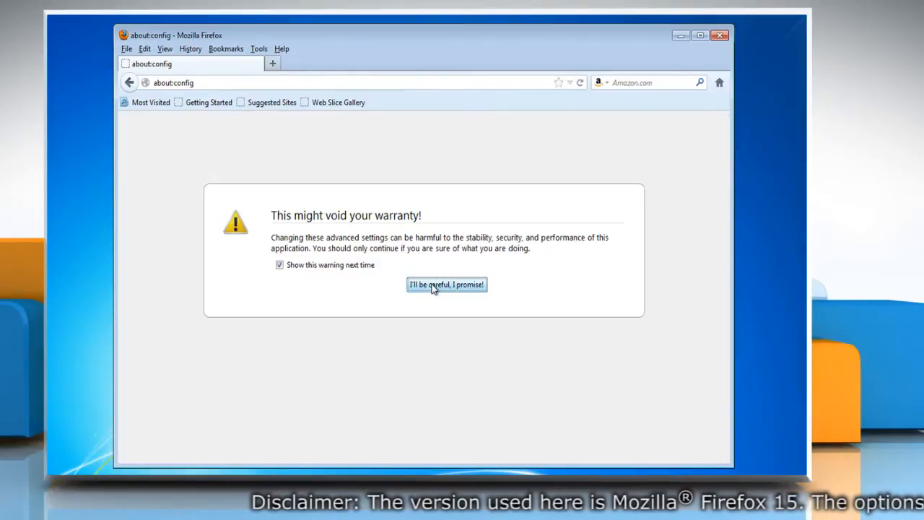
Step: Accept the warning, filter to network.automatic-ntlm-auth.trusted-uris and open its string value for editing
left_click(446, 282)
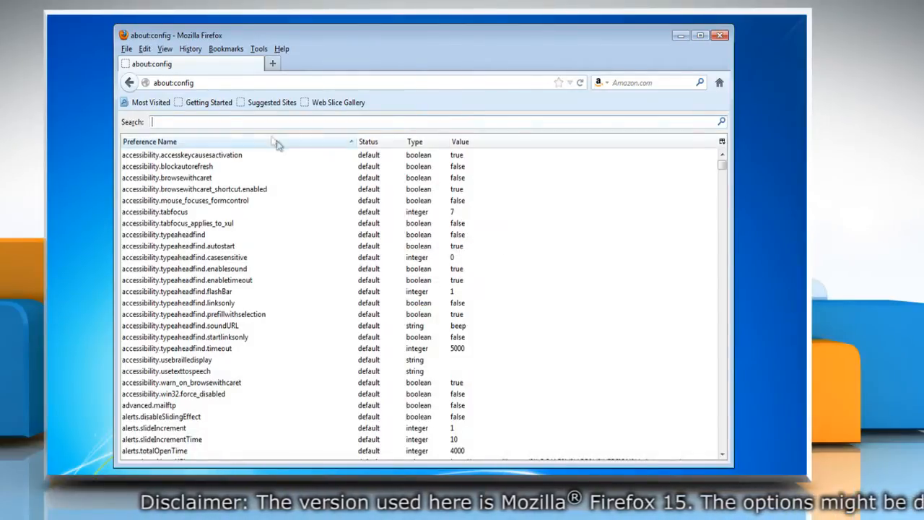
type("net")
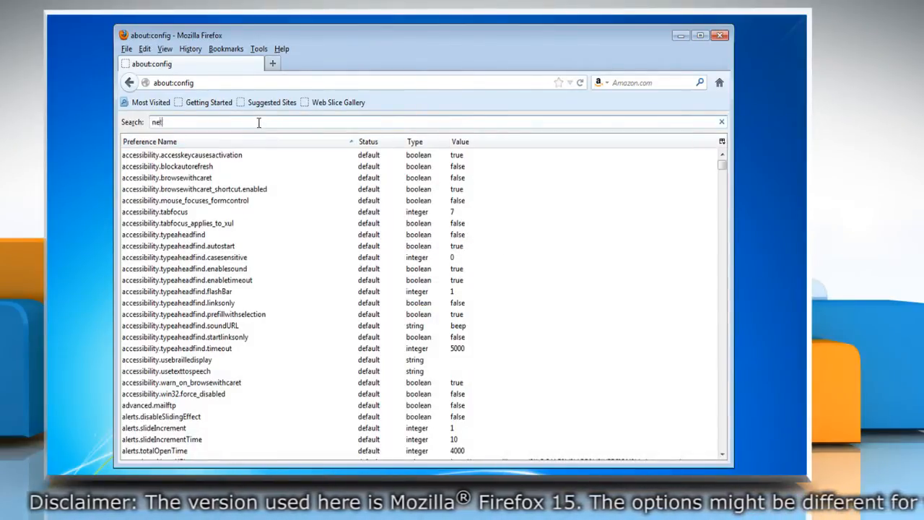
type("network.automatic-ntlm-auth.trusted-")
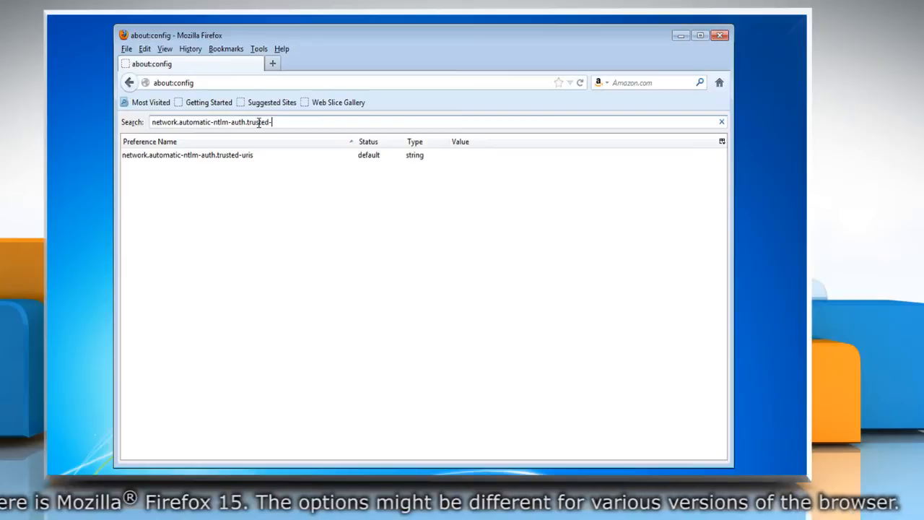
type("uris")
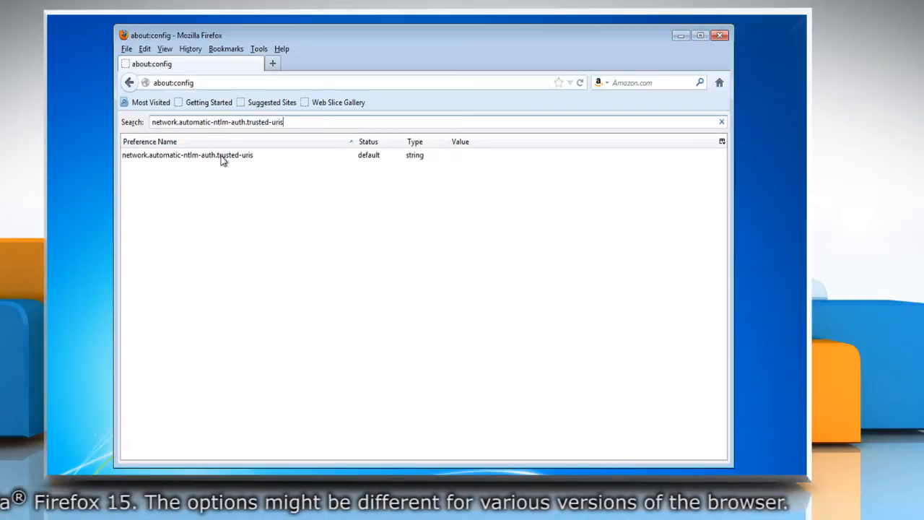
double_click(188, 154)
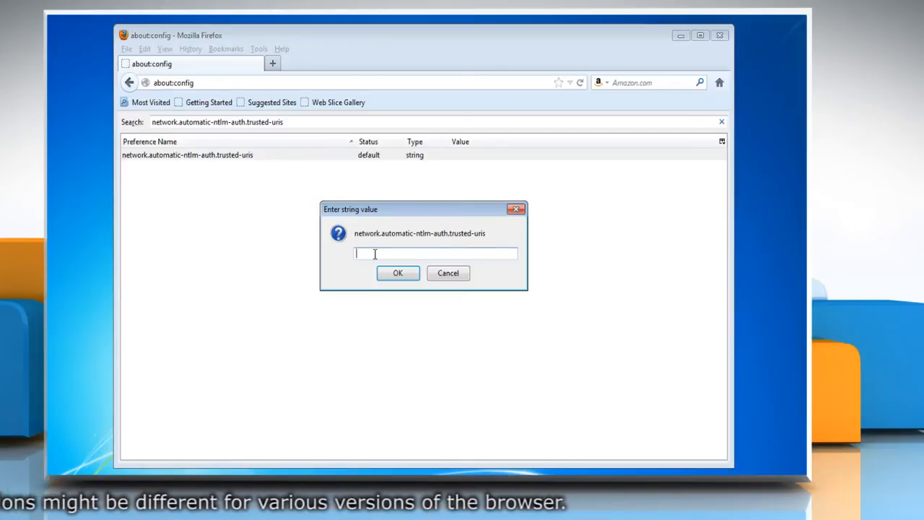
Step: Set the value to 'myinternalserver, anotherinternalserver', confirm it, and close Firefox
type("myinternalserver, anotherinternalserver")
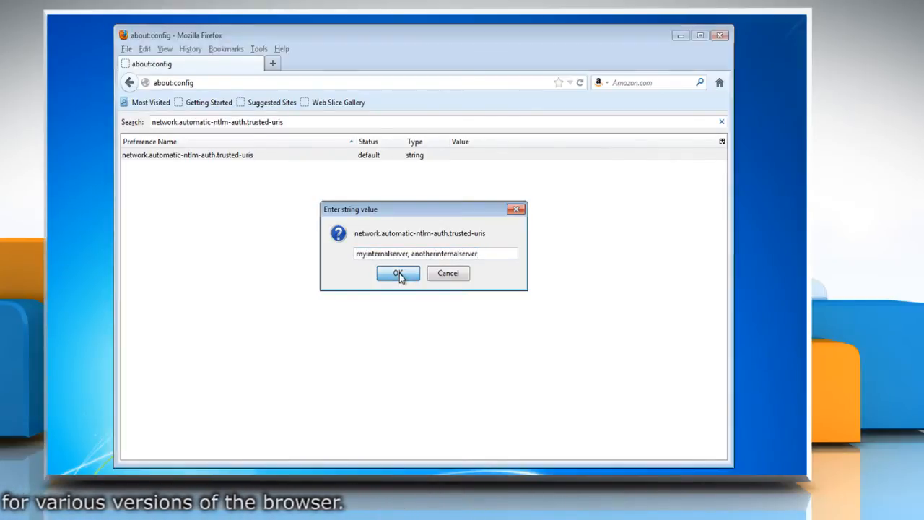
left_click(396, 272)
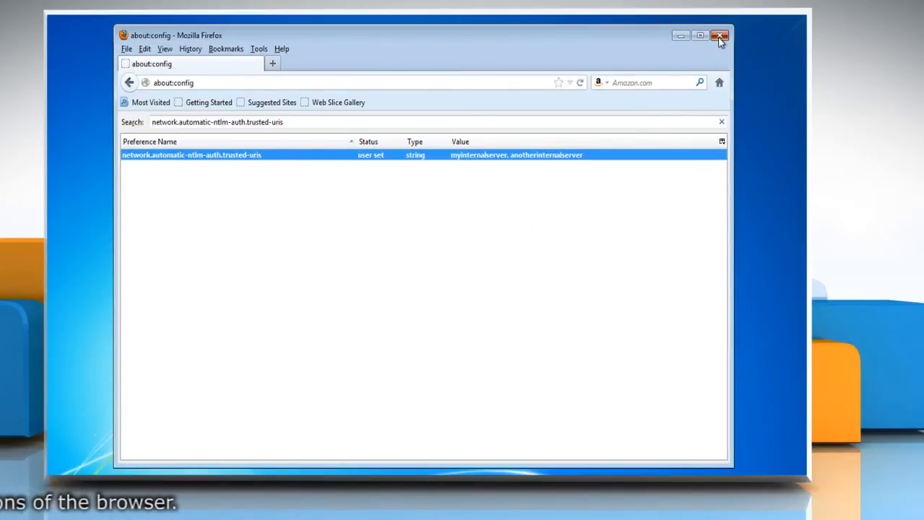
left_click(719, 34)
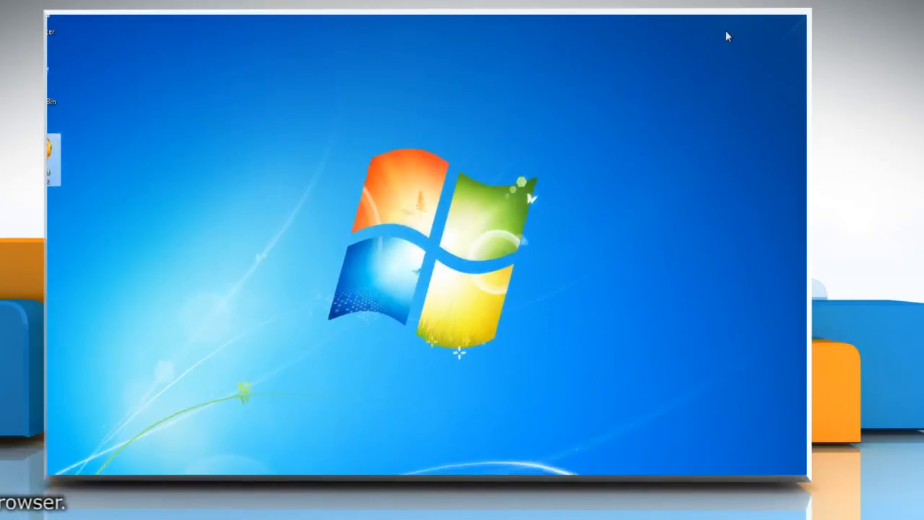